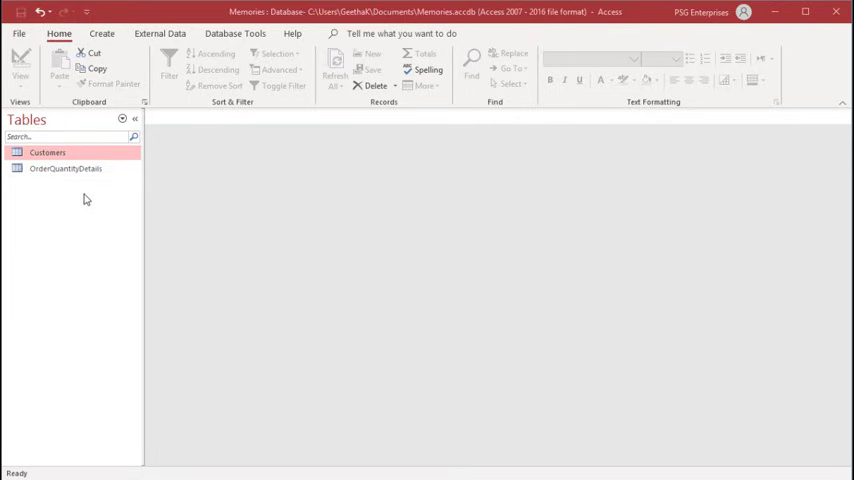
Show the shortcut menu for the Customers table in the navigation pane
right_click(47, 152)
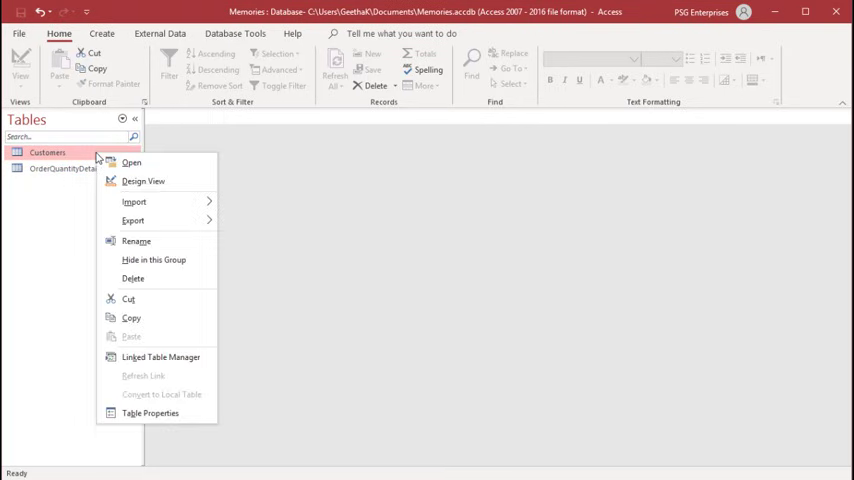
mouse_move(143, 181)
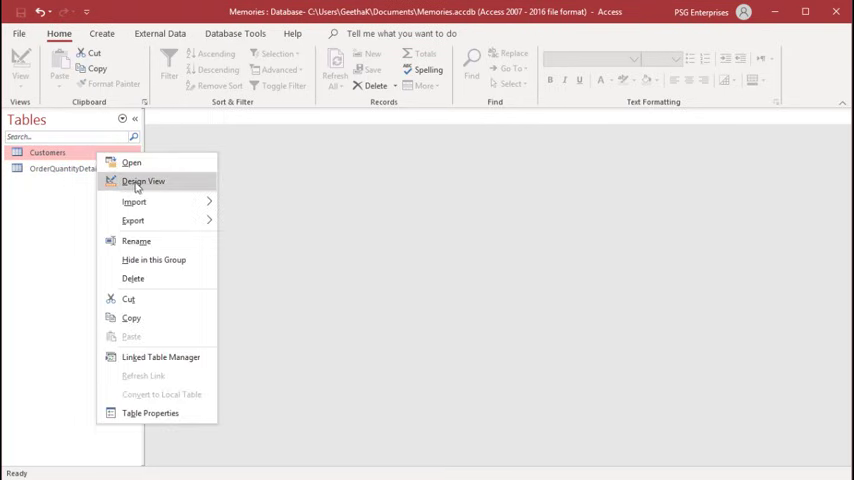
Open Customers in Design View and set CustomerID as its primary key
click(143, 181)
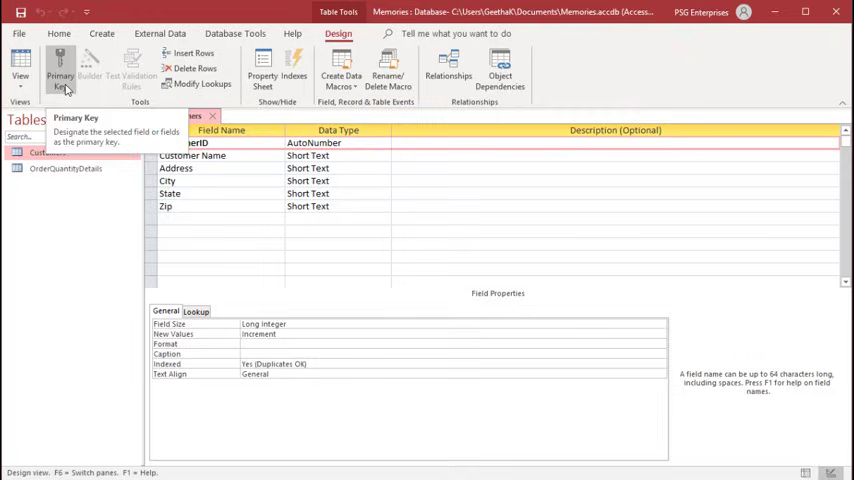
click(60, 65)
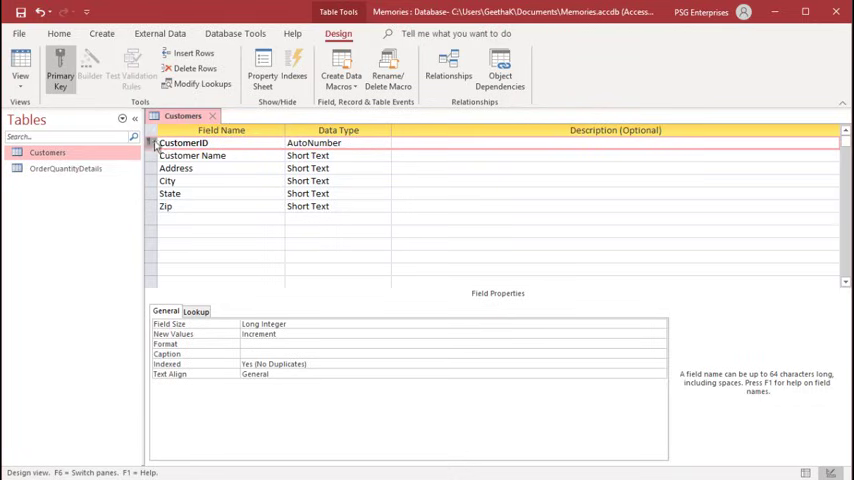
mouse_move(155, 150)
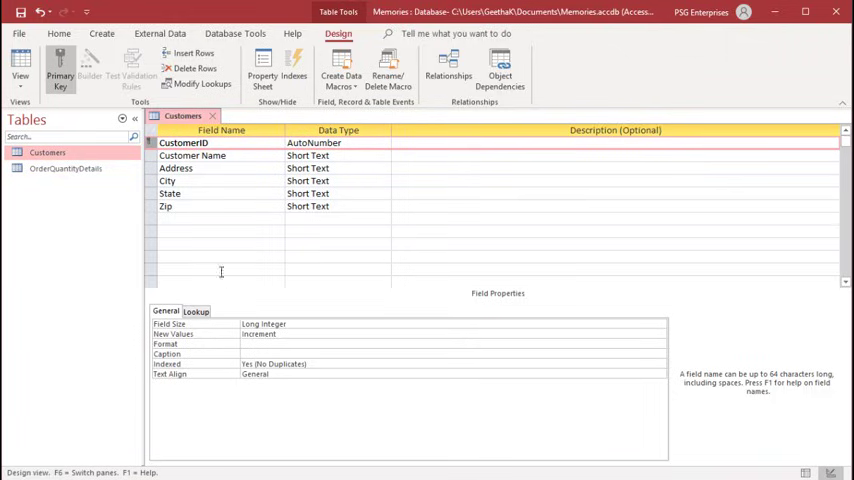
mouse_move(112, 128)
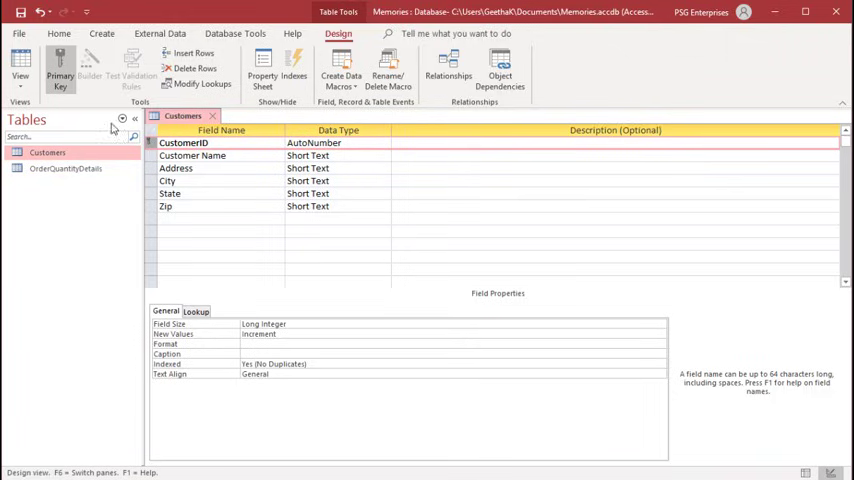
click(60, 75)
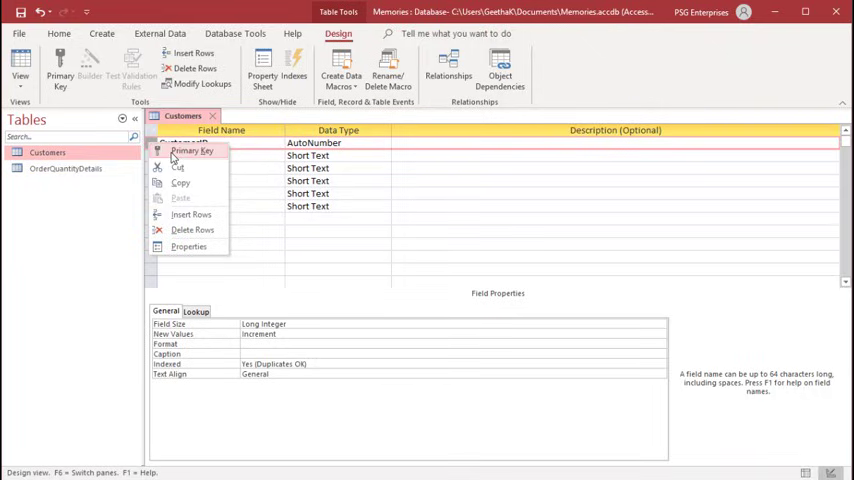
click(191, 151)
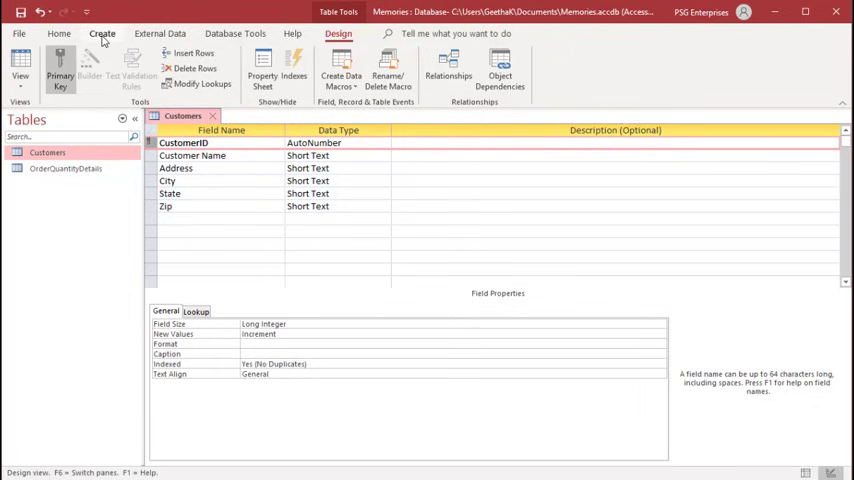
Start a new Table Design with Employee Name and Address as Short Text fields
click(101, 33)
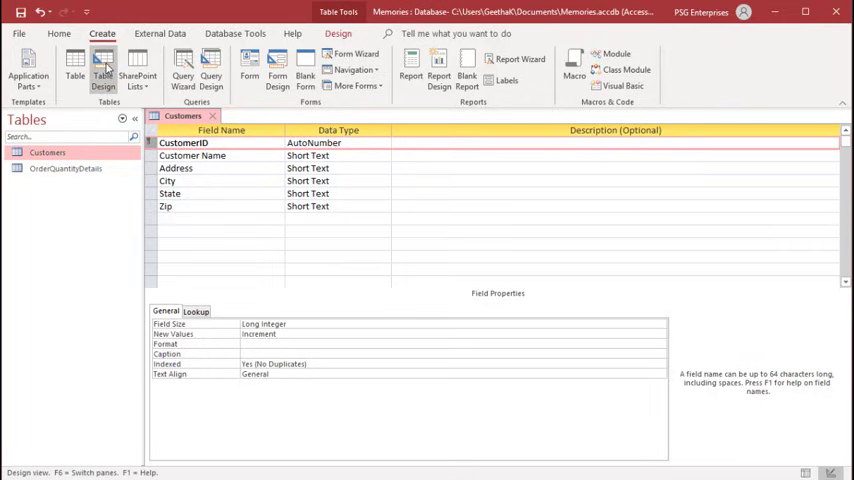
click(103, 67)
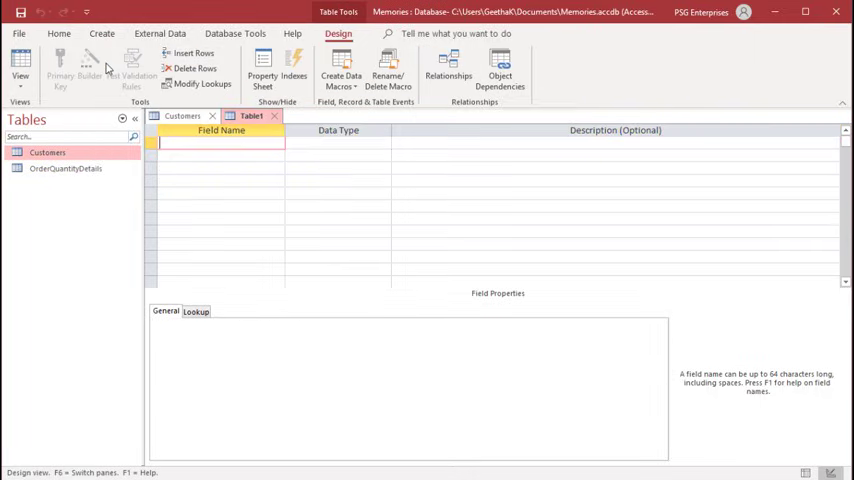
mouse_move(98, 280)
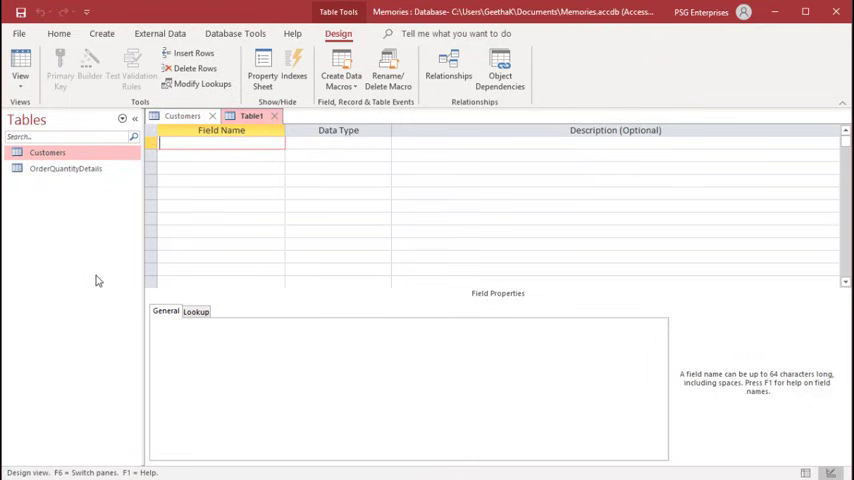
text(Emoloyee Name)
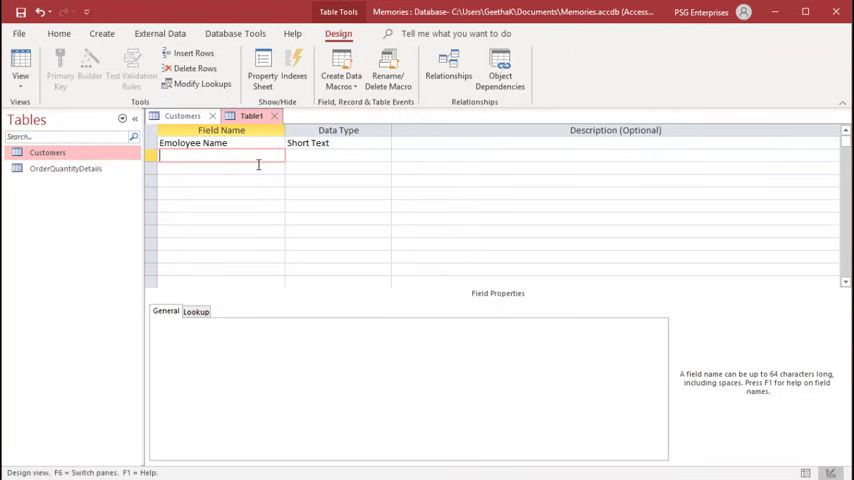
text(Address)
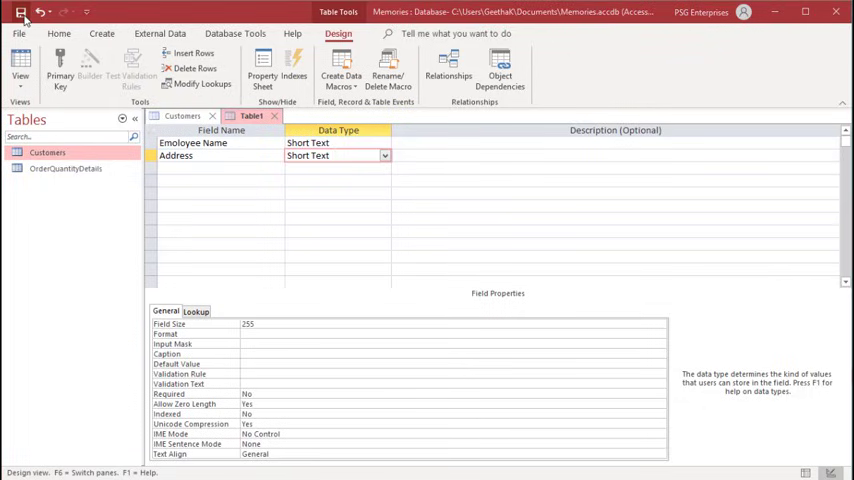
Save the table as 'Employee' and accept an automatic AutoNumber ID primary key
click(20, 12)
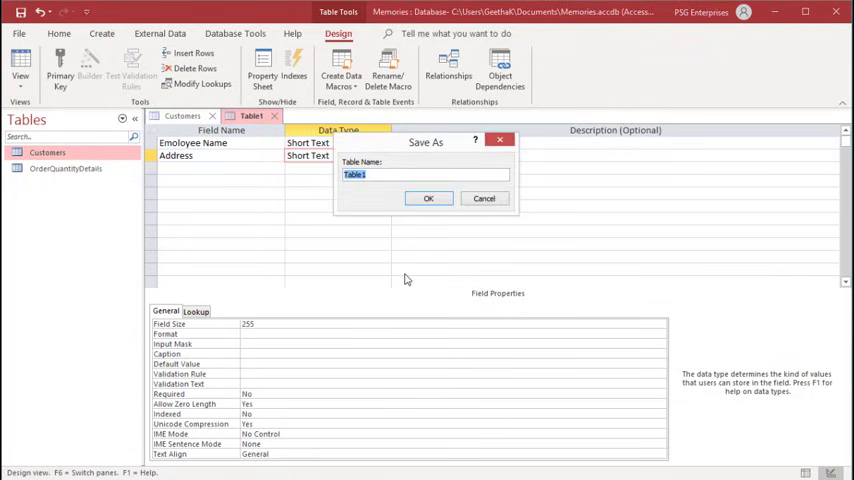
text(Employee)
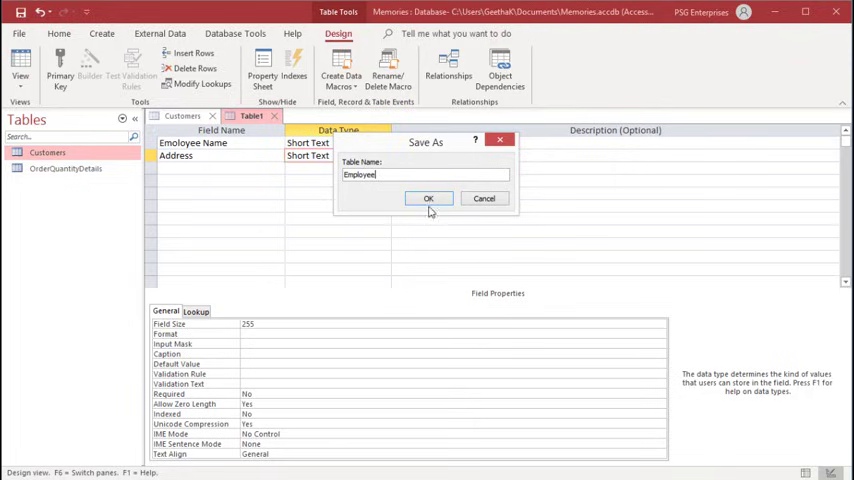
click(428, 198)
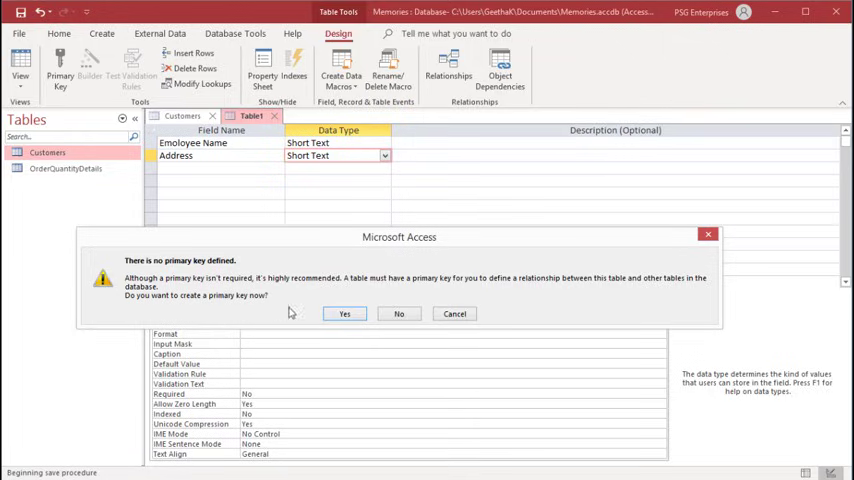
click(344, 313)
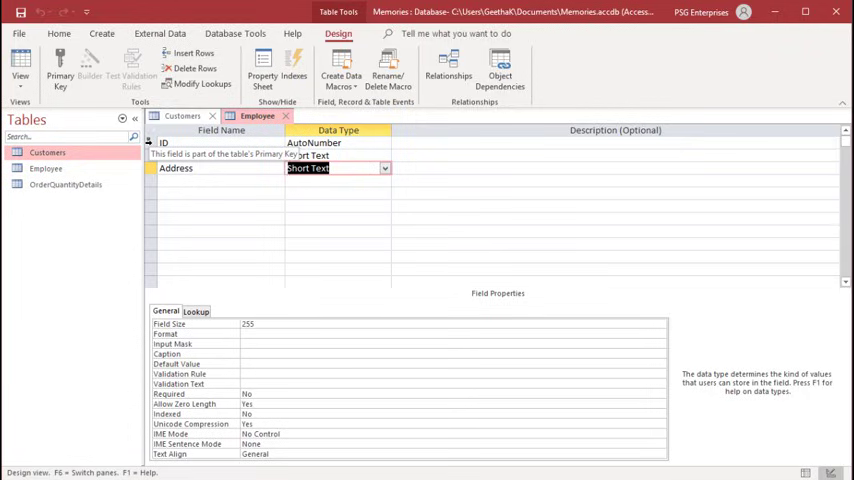
text(Employee Name)
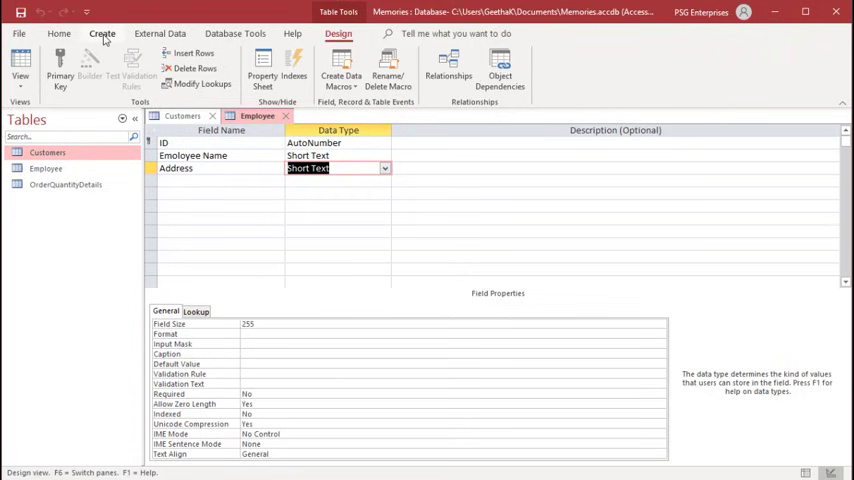
Create a blank Table1 in Datasheet View from the Create tab
click(101, 33)
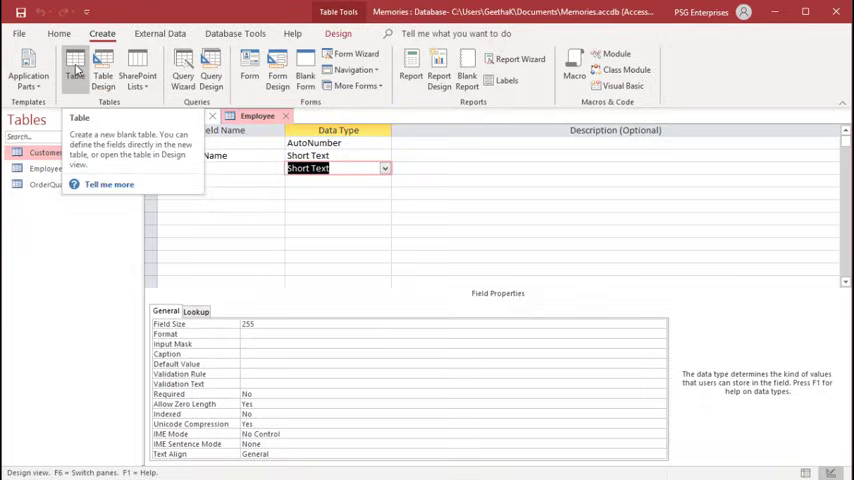
click(75, 65)
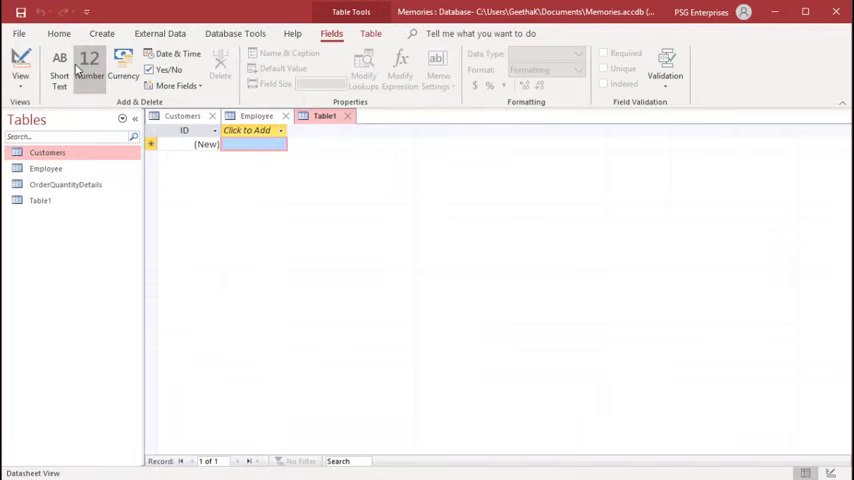